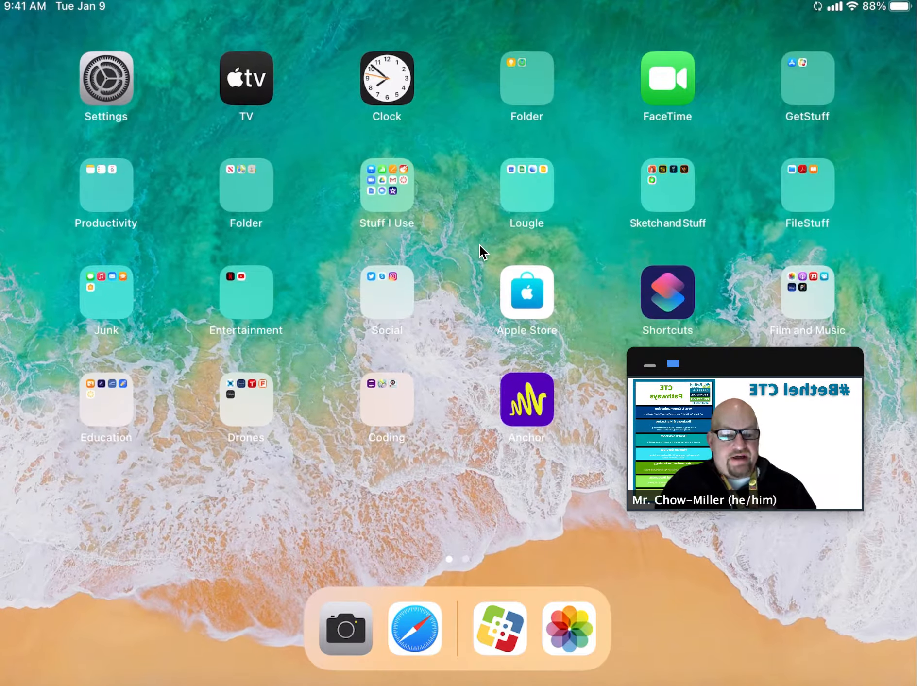
Open the GetStuff folder holding App Store and Self Service
left_click(807, 78)
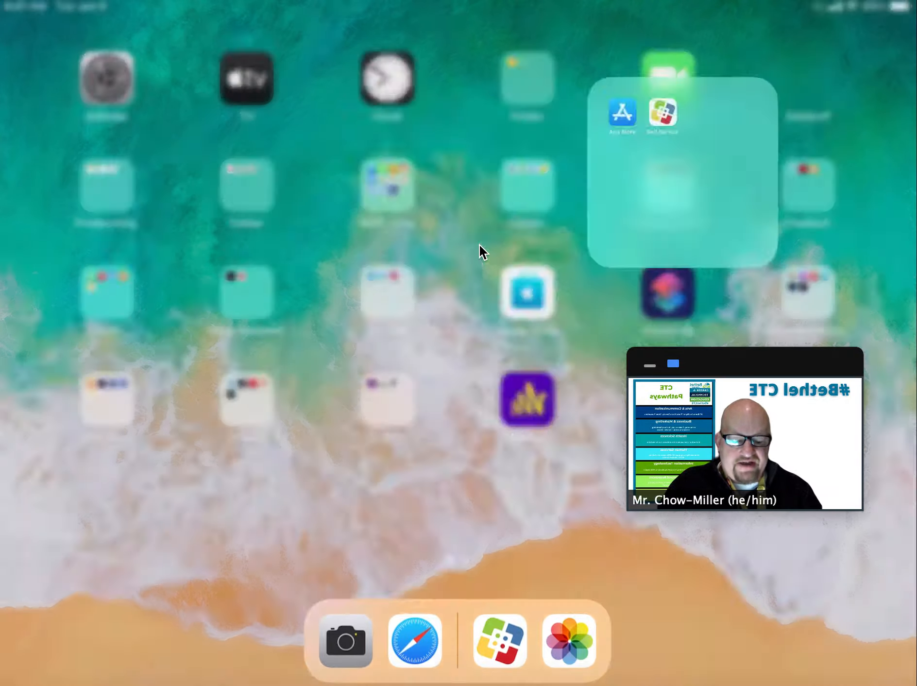
left_click(662, 114)
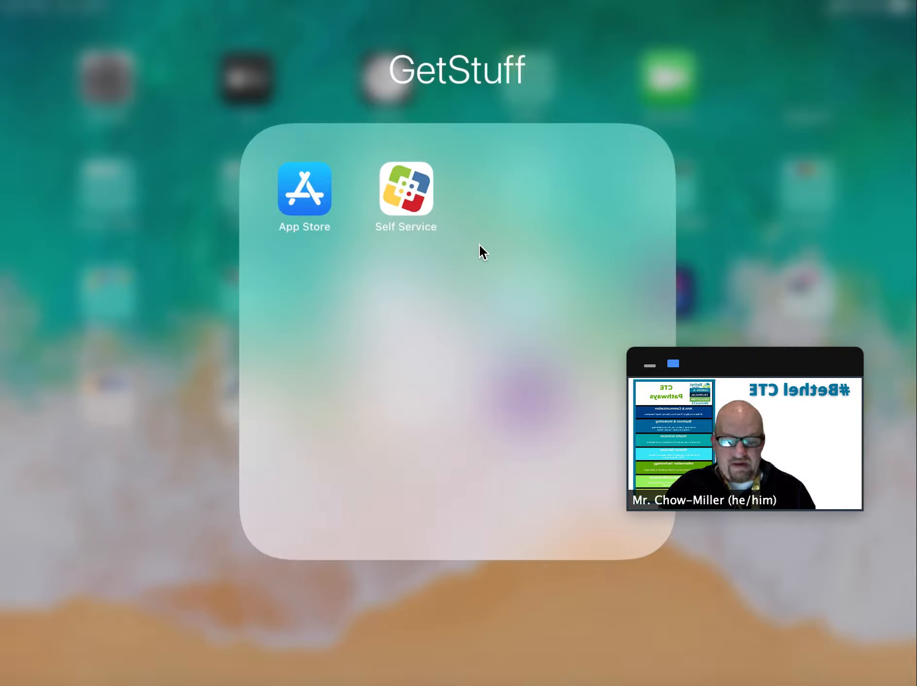
Launch Self Service, load the All apps catalog and switch to its search screen
left_click(406, 188)
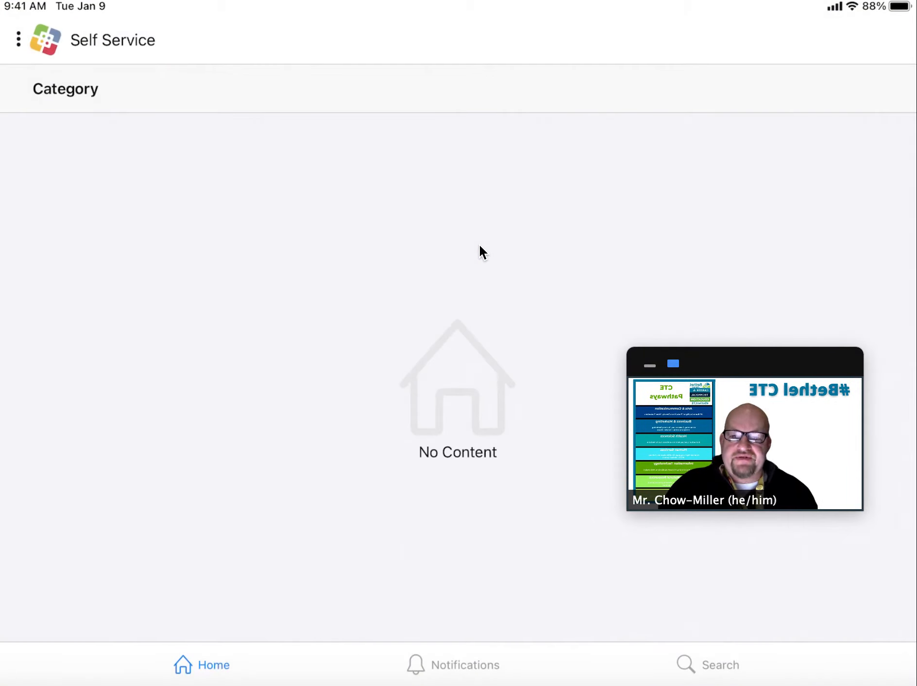
left_click(214, 665)
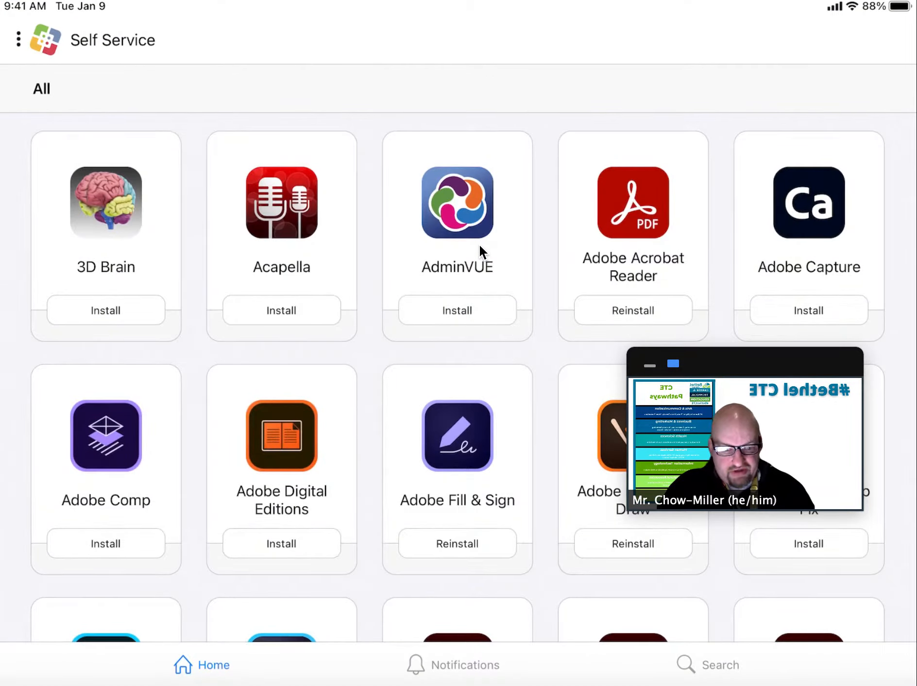
left_click(709, 664)
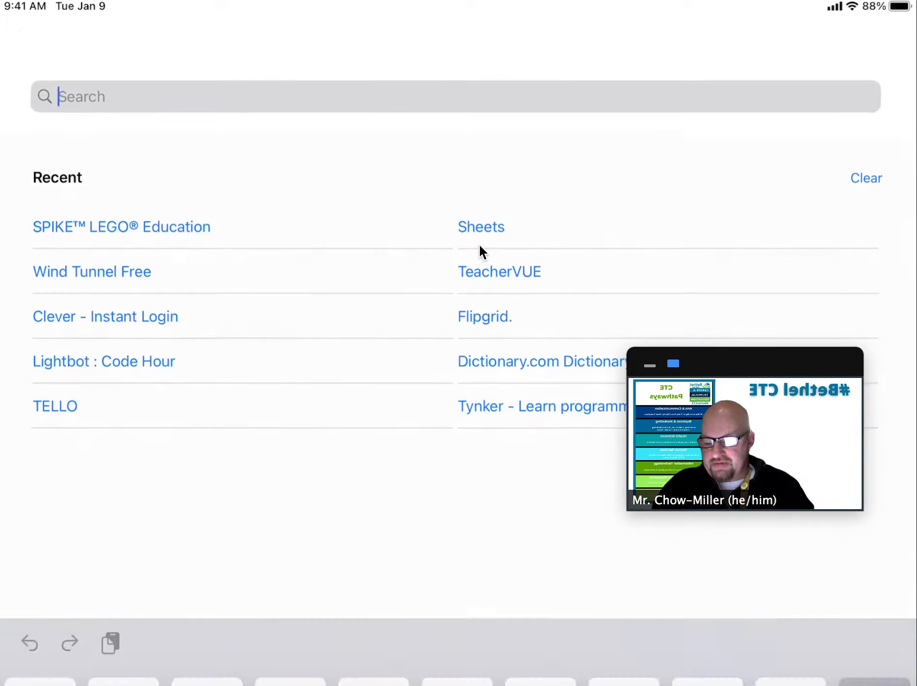
Search the catalog for 'Spike' and install SPIKE LEGO Education
type("Spi")
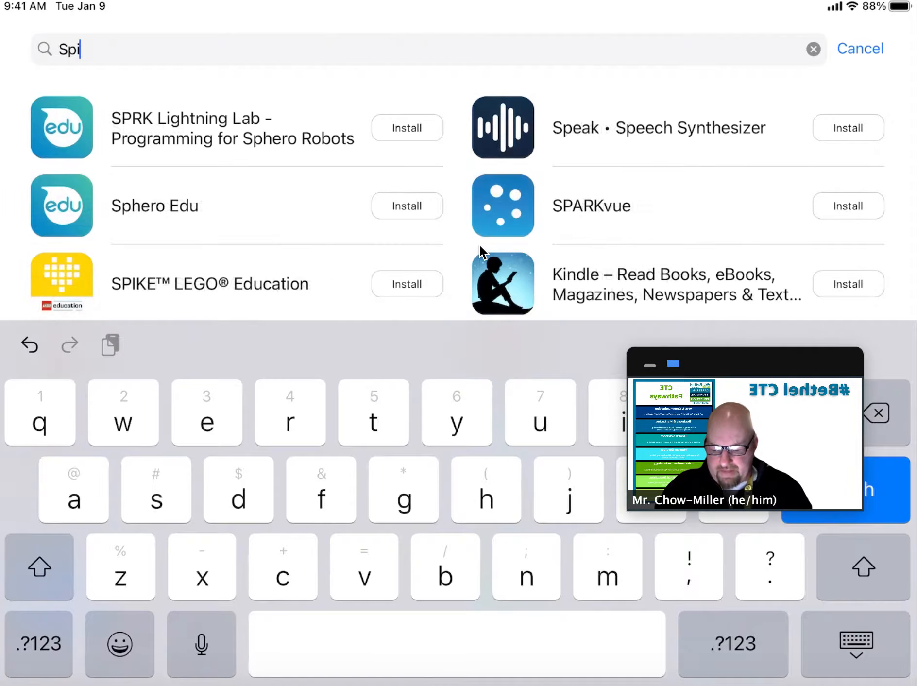
type("ke")
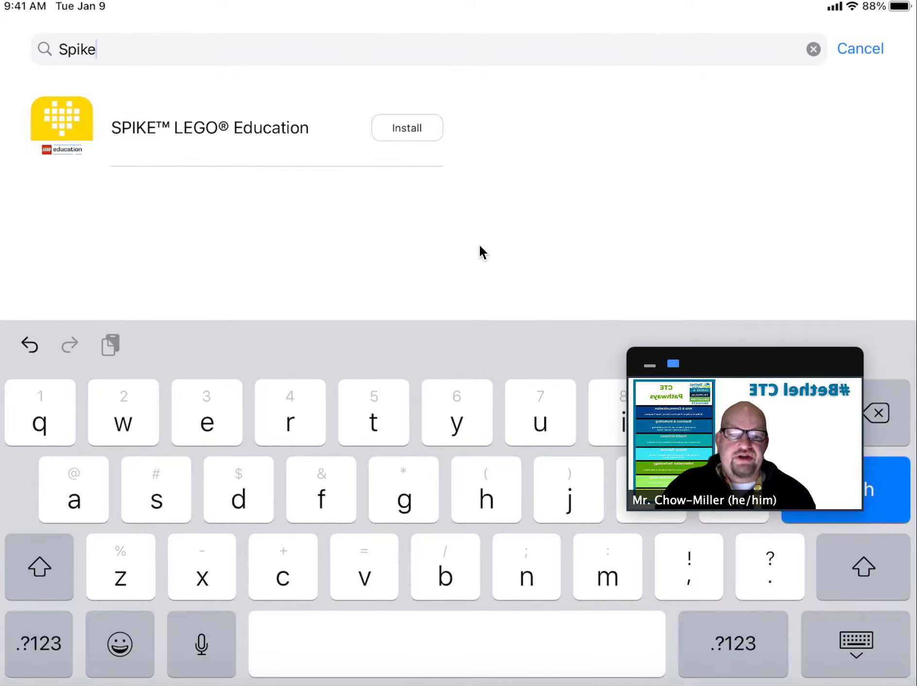
left_click(406, 128)
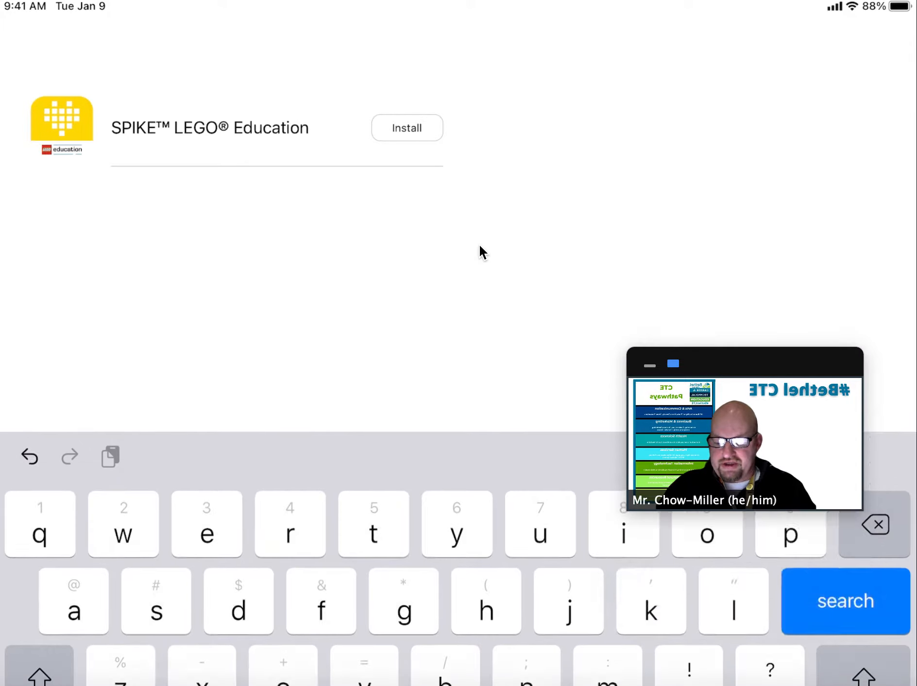
left_click(209, 127)
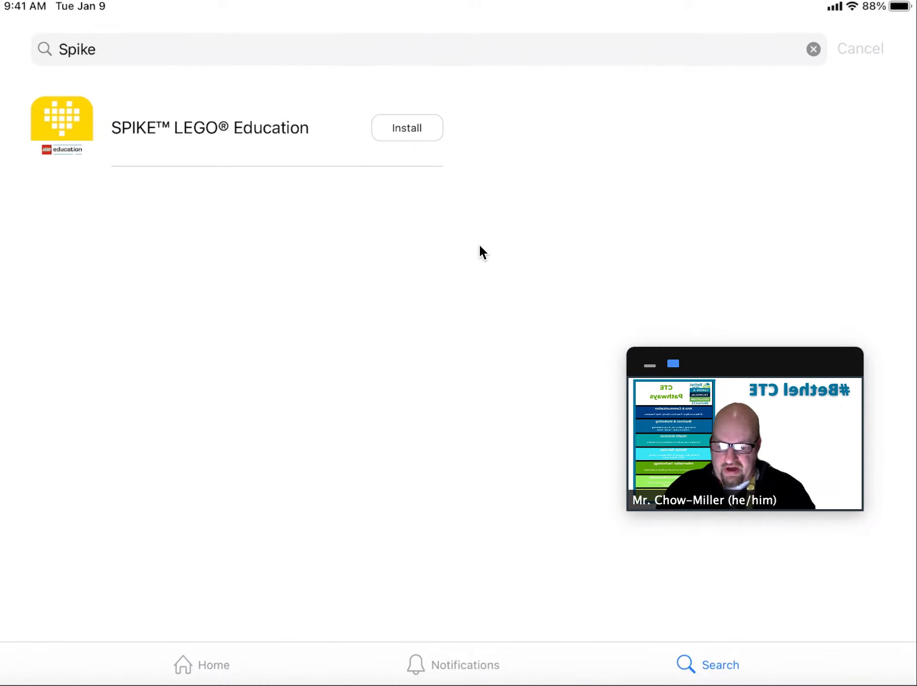
left_click(406, 127)
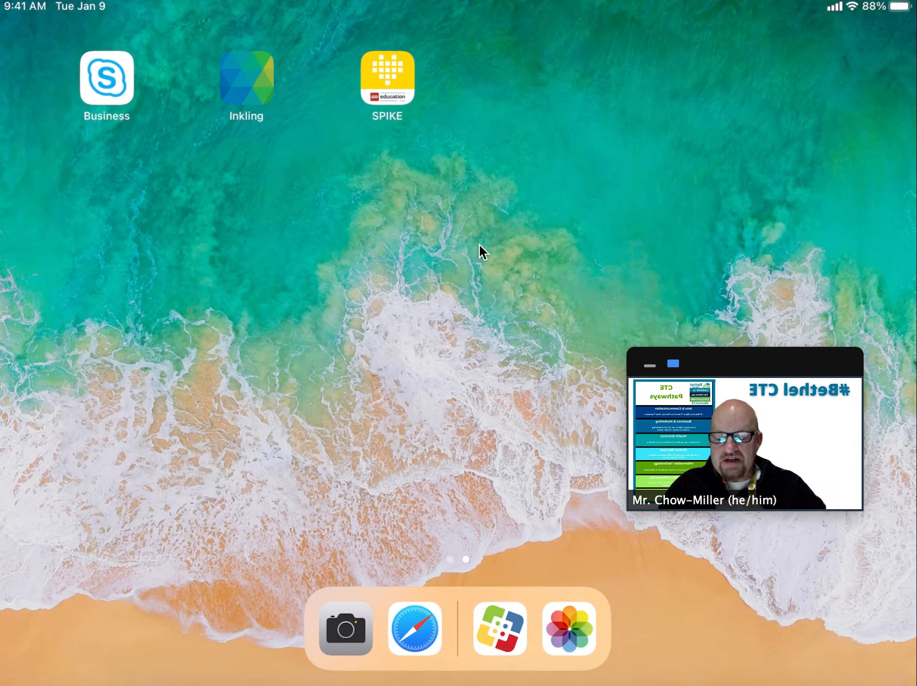
Launch SPIKE, allow Bluetooth and skip the tour to reach the SPIKE Prime home
left_click(387, 77)
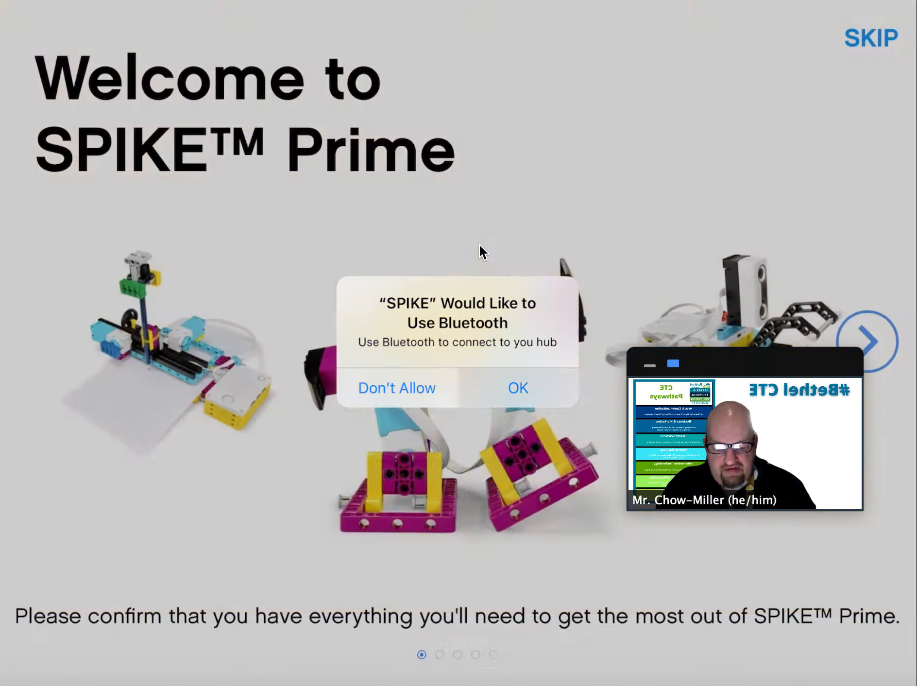
left_click(517, 387)
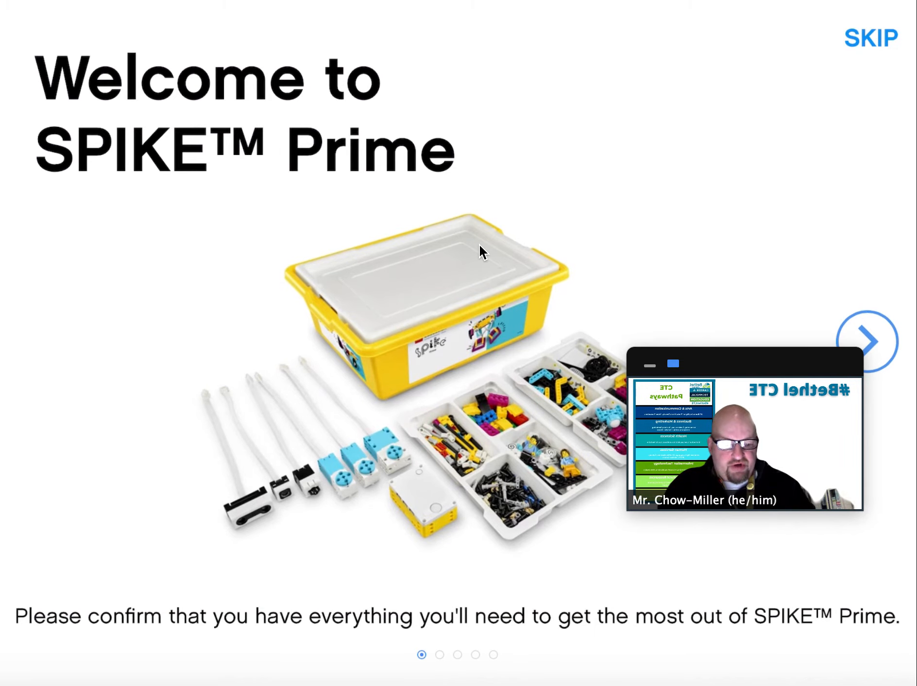
left_click(870, 38)
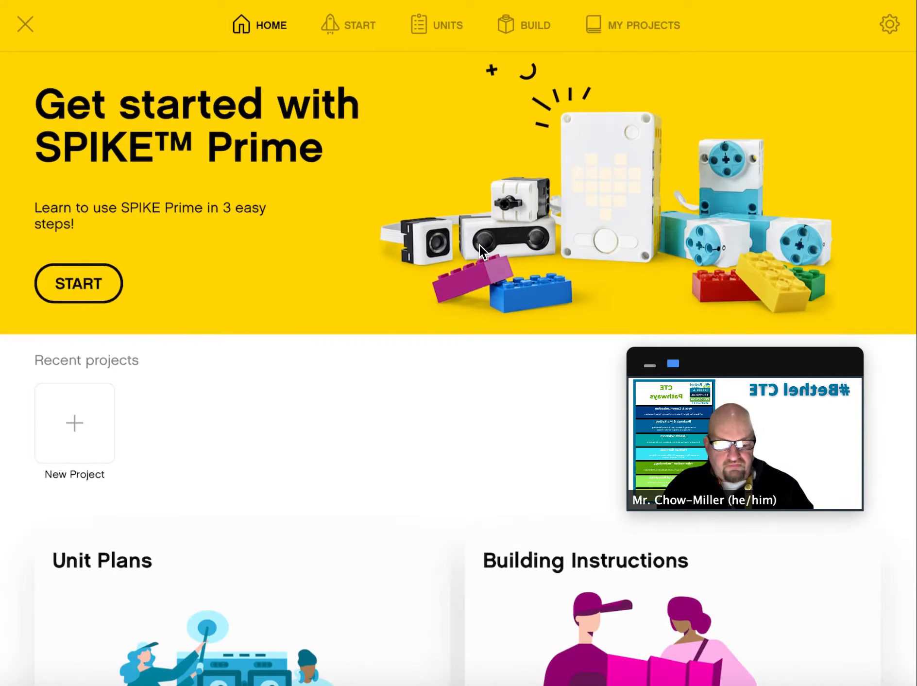